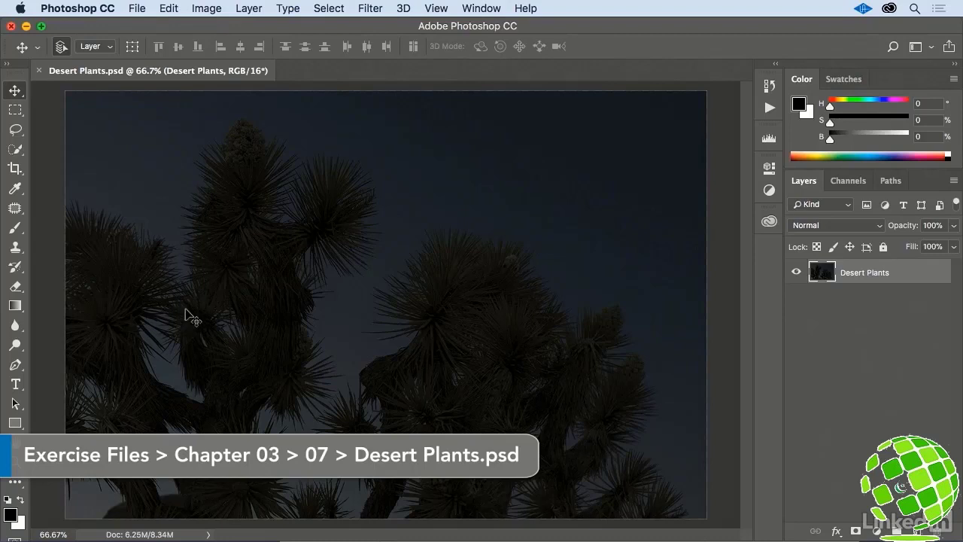
Add an Exposure adjustment layer above the Desert Plants photo.
{"action": "left_click", "coordinate": [206, 8]}
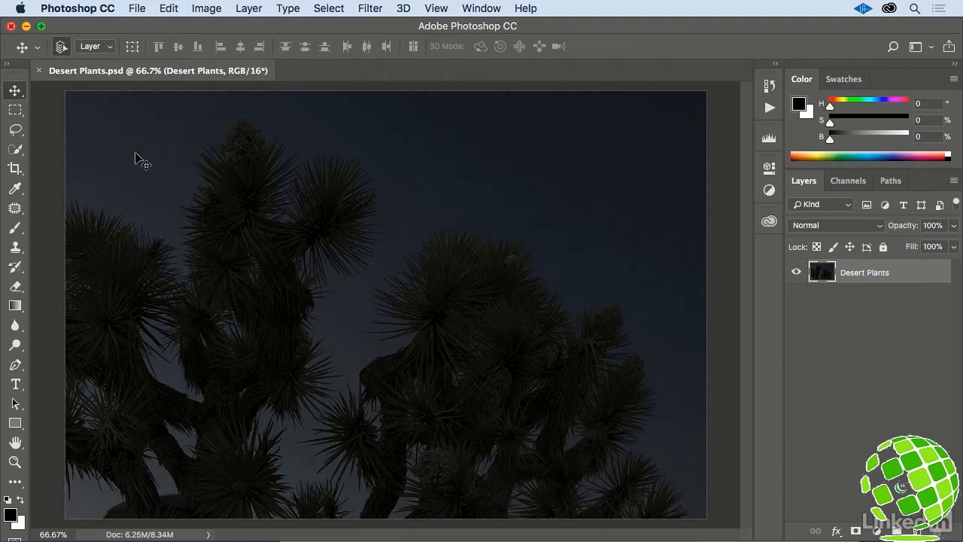
{"action": "mouse_move", "coordinate": [801, 295]}
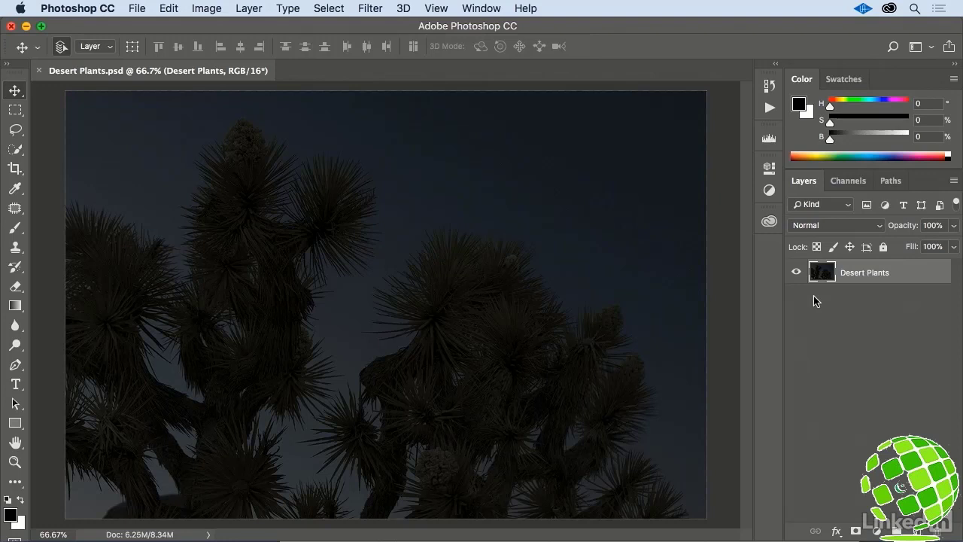
{"action": "left_click", "coordinate": [877, 530]}
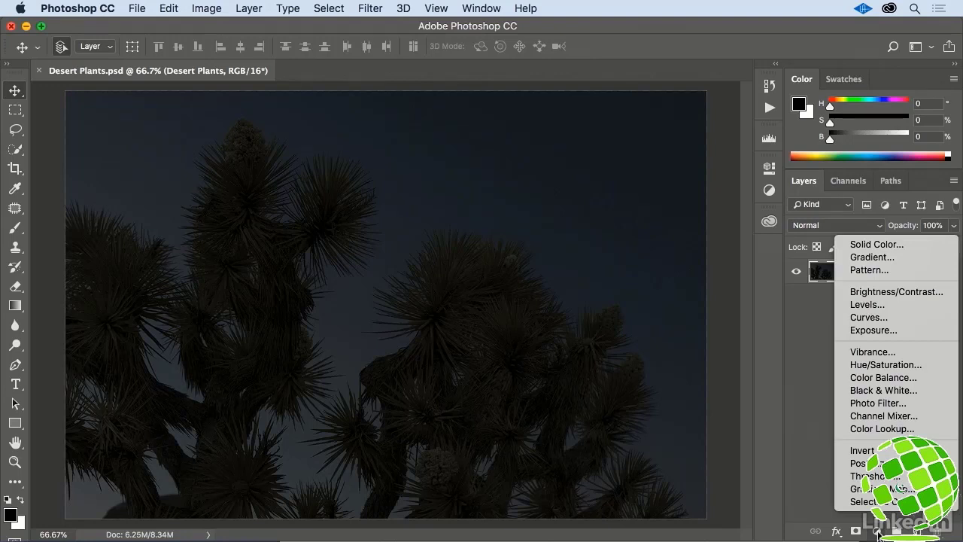
{"action": "mouse_move", "coordinate": [896, 331]}
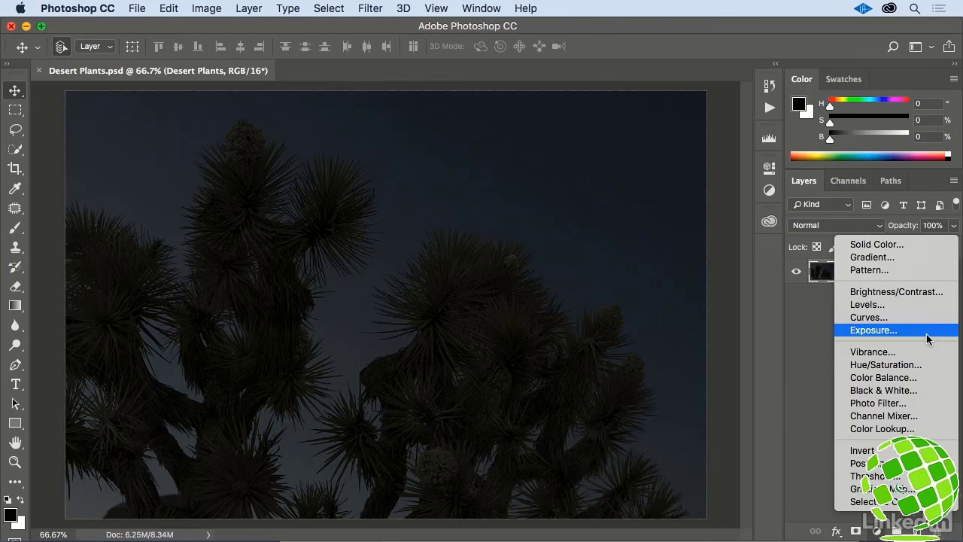
{"action": "left_click", "coordinate": [872, 329]}
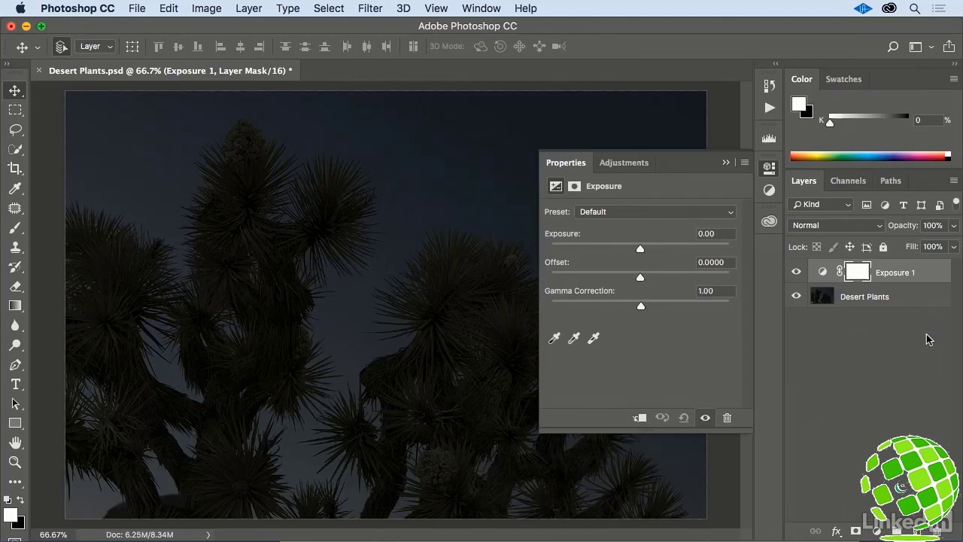
{"action": "mouse_move", "coordinate": [577, 176]}
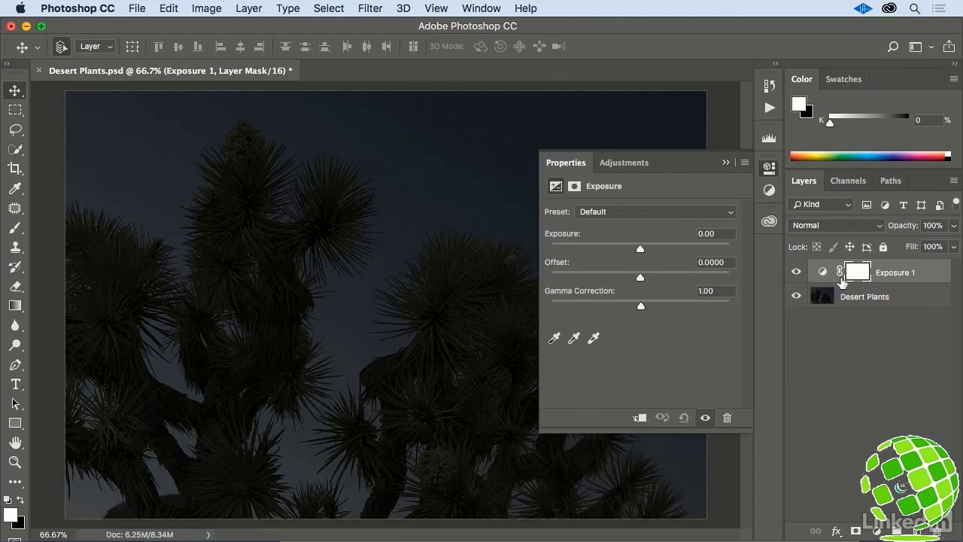
{"action": "mouse_move", "coordinate": [858, 280]}
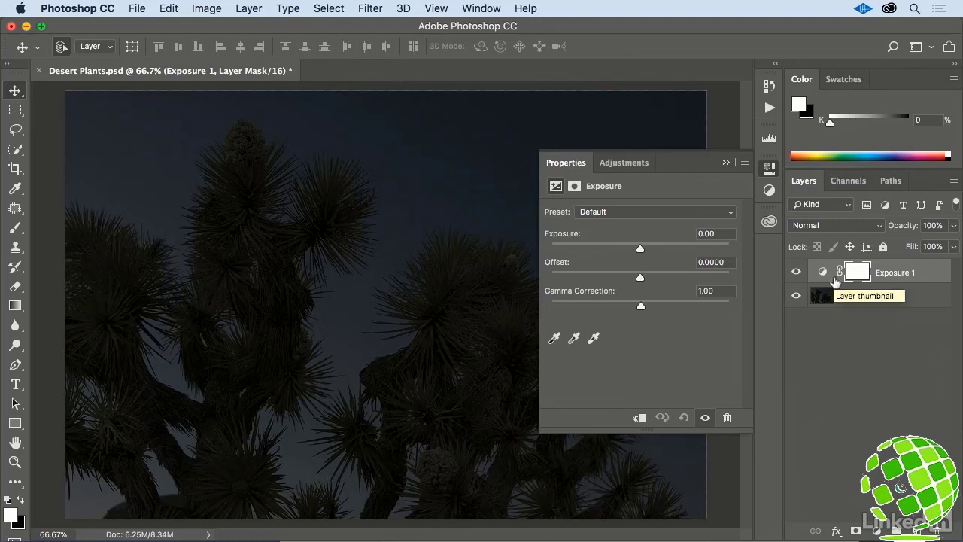
{"action": "mouse_move", "coordinate": [822, 295]}
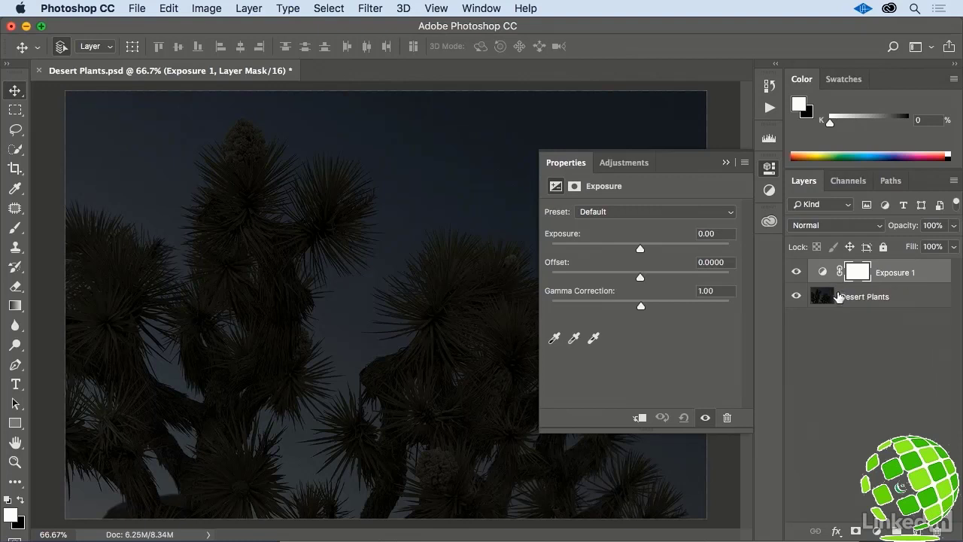
{"action": "mouse_move", "coordinate": [721, 242]}
{"action": "type", "text": "4"}
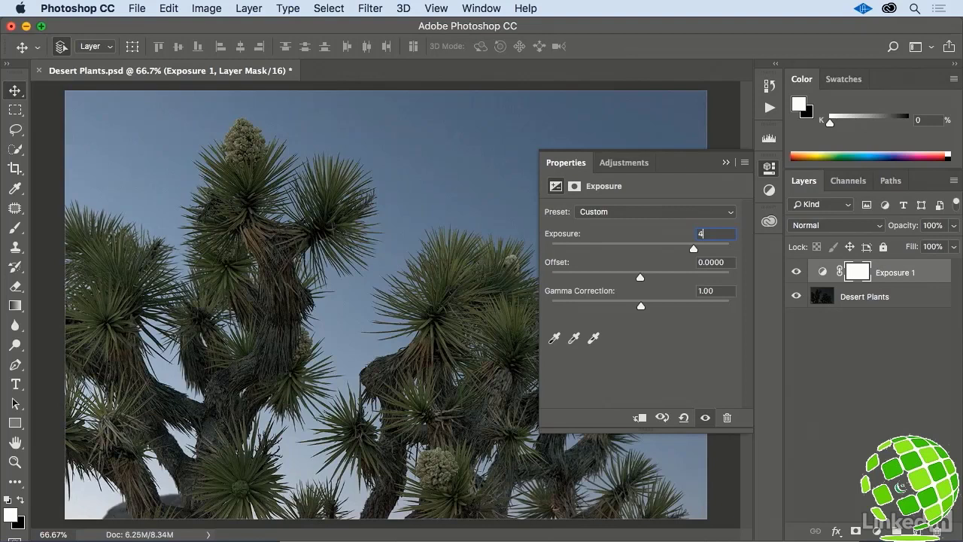
{"action": "mouse_move", "coordinate": [643, 195]}
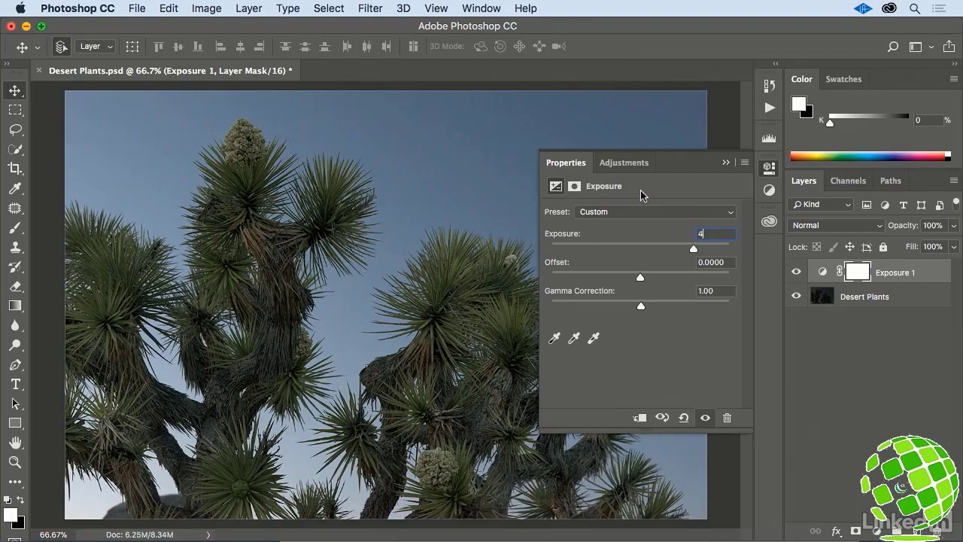
Add a Brightness/Contrast layer above Exposure 1 with brightness 30 and contrast -5.
{"action": "left_click", "coordinate": [625, 162]}
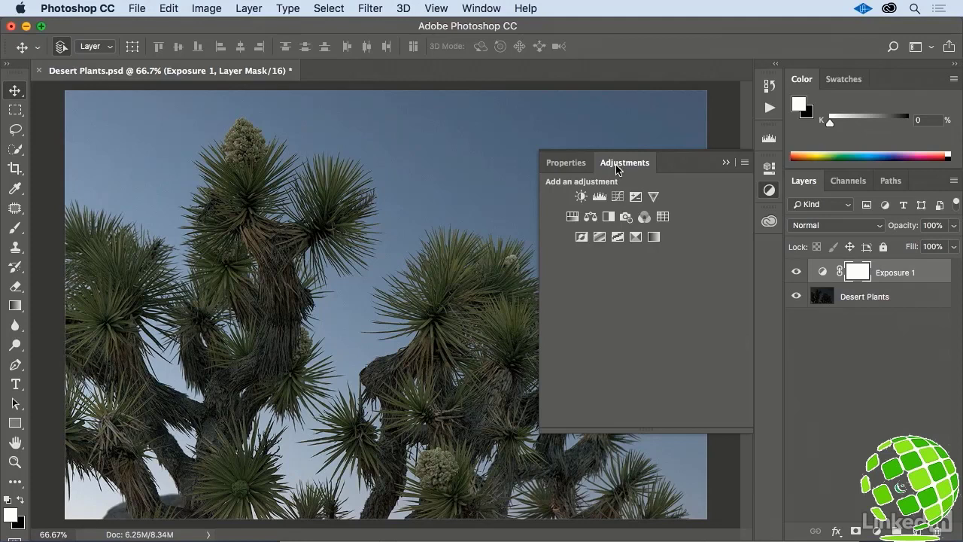
{"action": "mouse_move", "coordinate": [581, 197]}
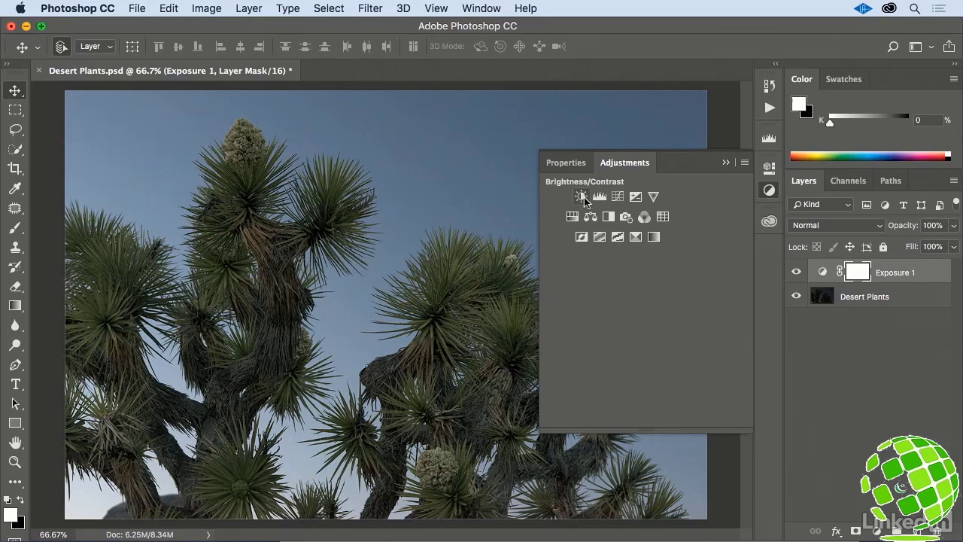
{"action": "left_click", "coordinate": [582, 197]}
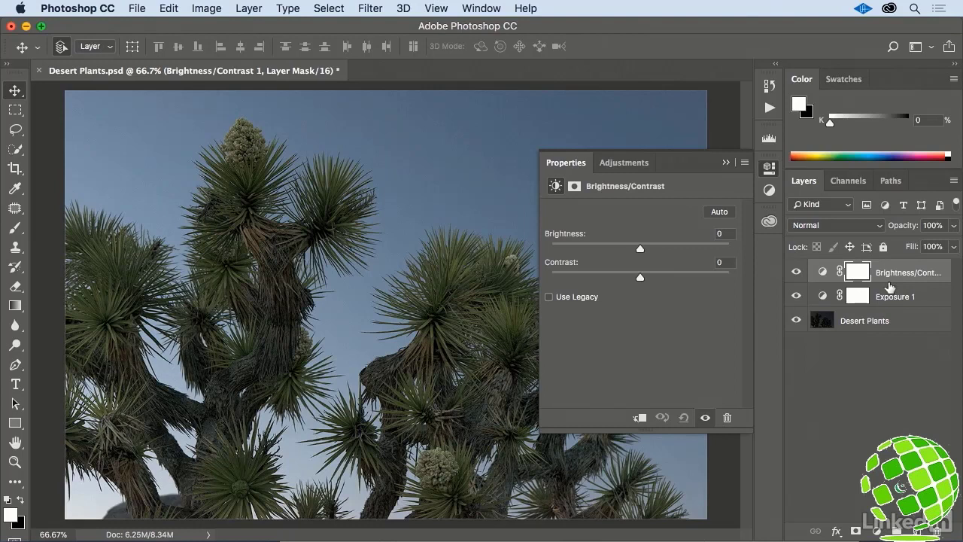
{"action": "mouse_move", "coordinate": [675, 224]}
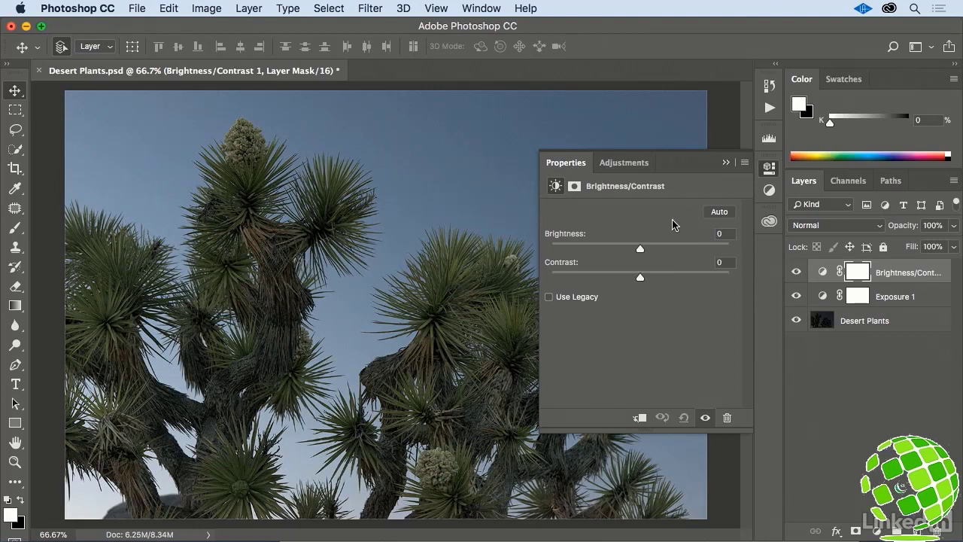
{"action": "mouse_move", "coordinate": [694, 239]}
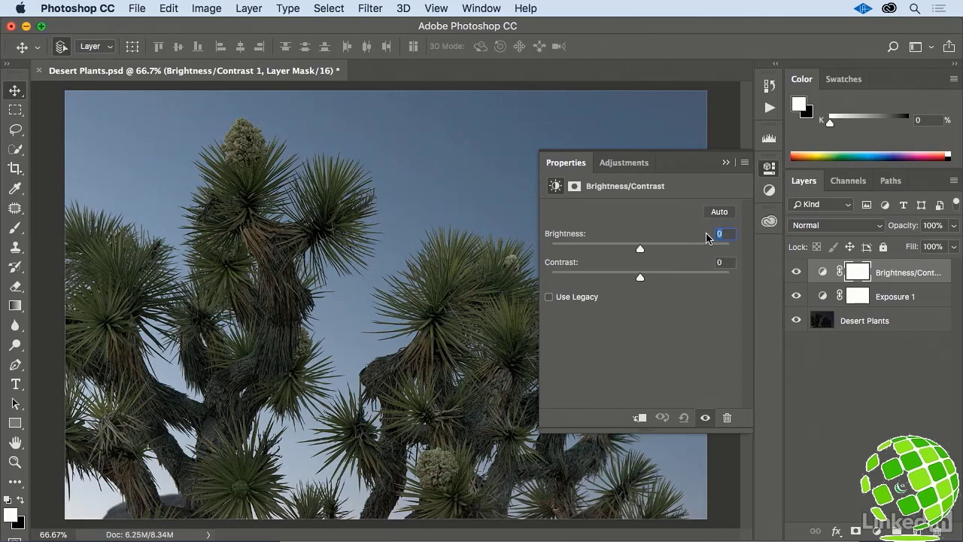
{"action": "left_click_drag", "start_coordinate": [641, 248], "coordinate": [658, 248]}
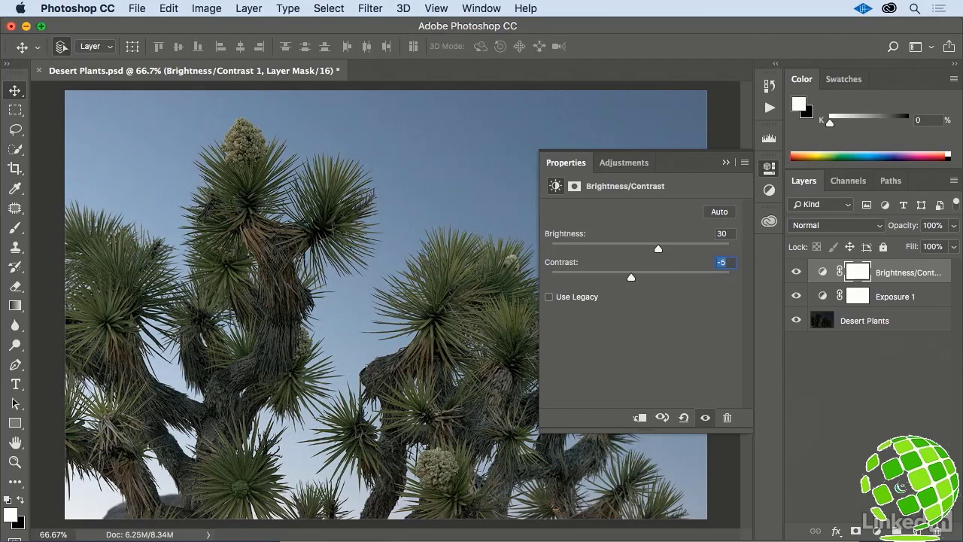
{"action": "mouse_move", "coordinate": [706, 240]}
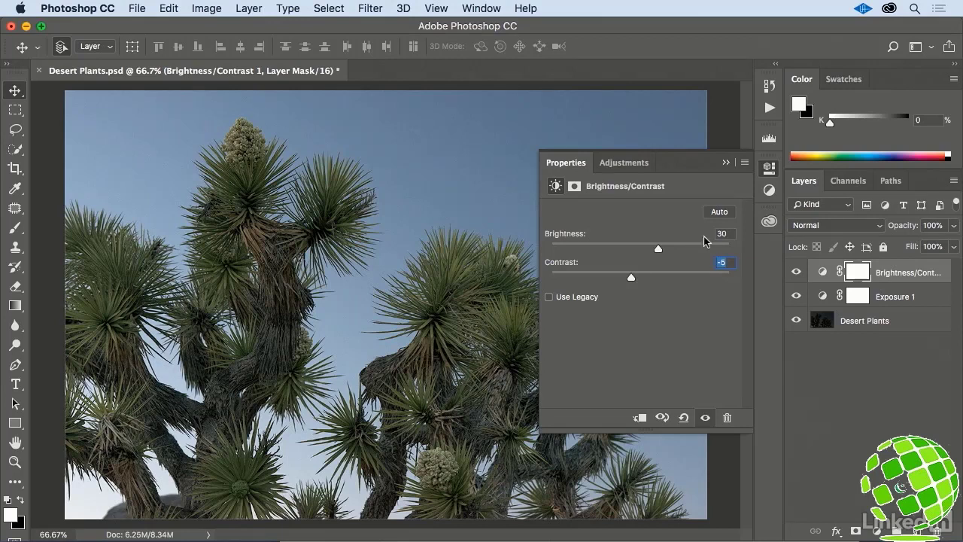
{"action": "mouse_move", "coordinate": [920, 289]}
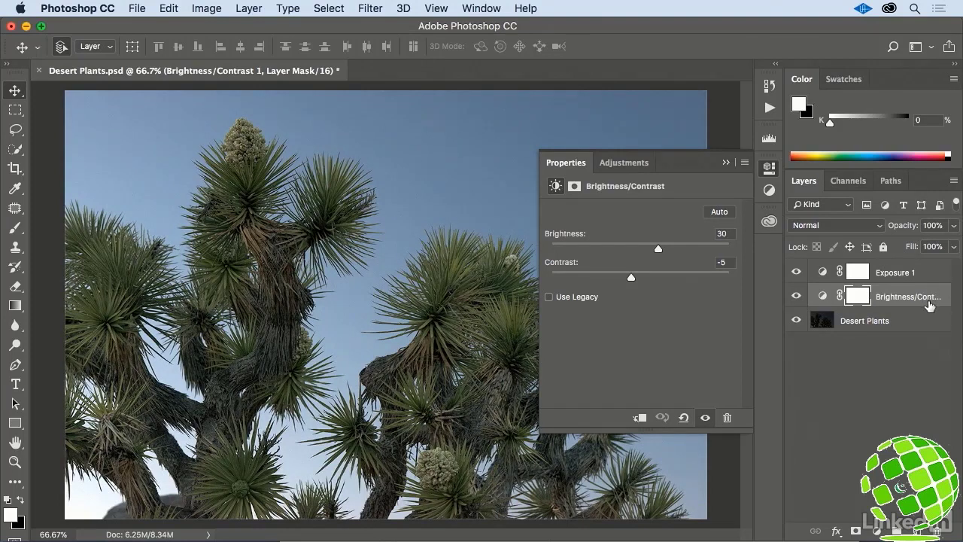
{"action": "mouse_move", "coordinate": [929, 306]}
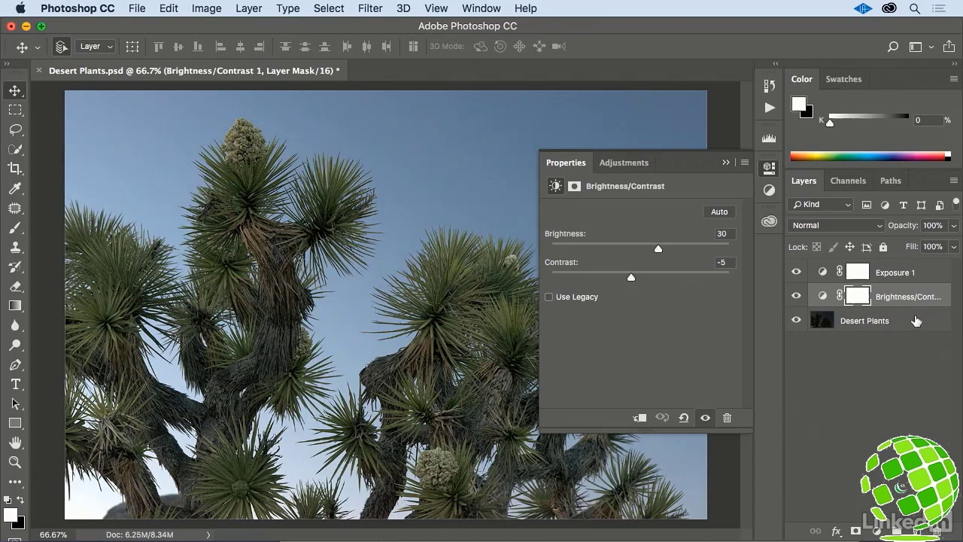
Make the Desert Plants photo layer active.
{"action": "left_click", "coordinate": [865, 320]}
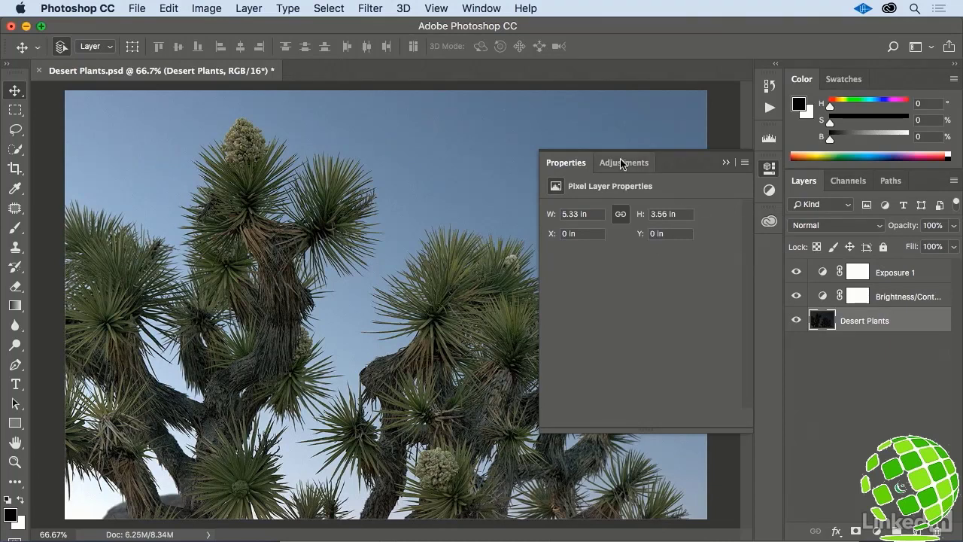
Add Vibrance 1 above the photo with vibrance and saturation at 42, then select Exposure 1.
{"action": "left_click", "coordinate": [625, 162]}
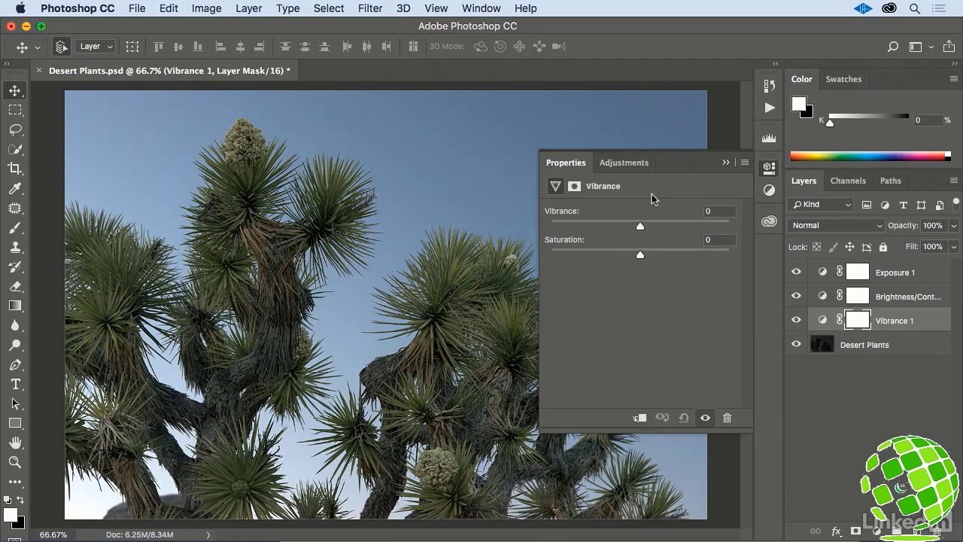
{"action": "mouse_move", "coordinate": [696, 213]}
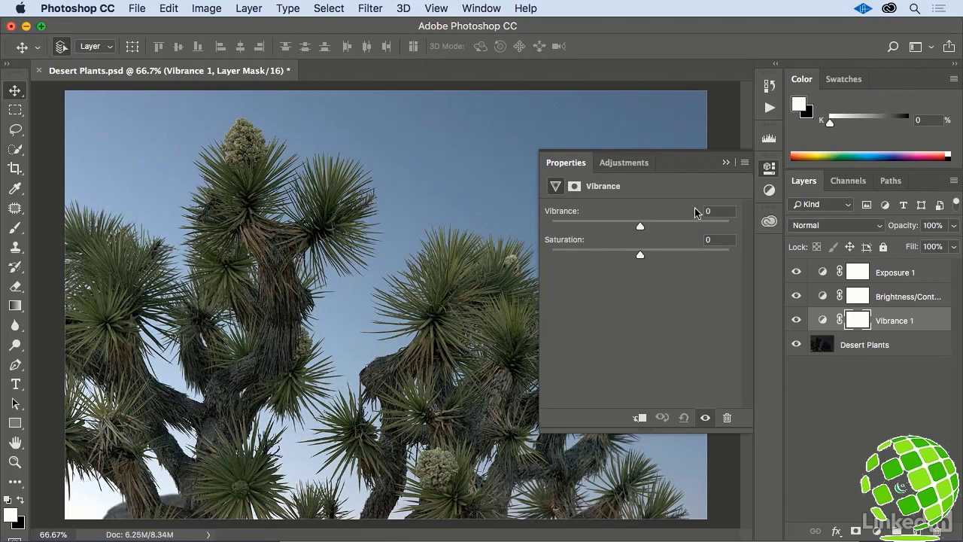
{"action": "left_click_drag", "start_coordinate": [641, 225], "coordinate": [677, 226]}
{"action": "type", "text": "42"}
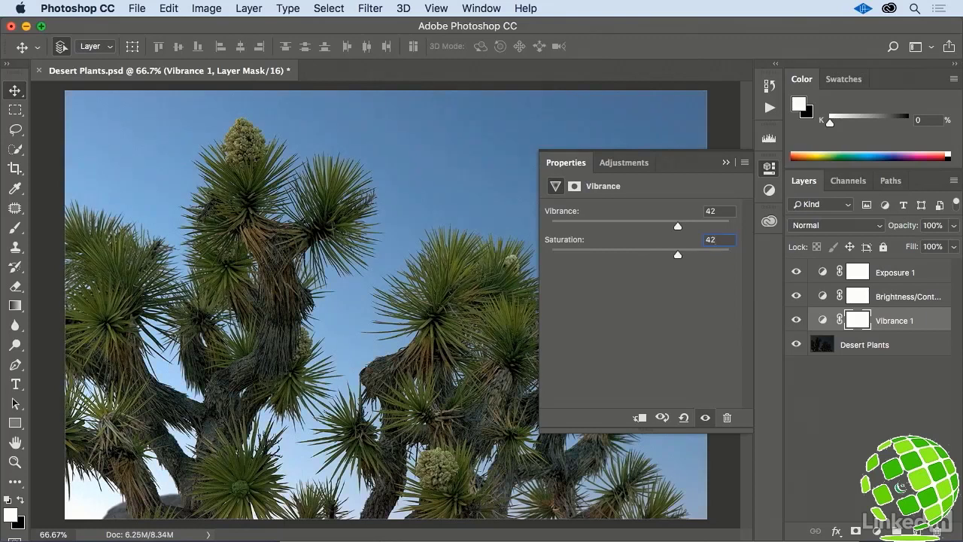
{"action": "left_click", "coordinate": [711, 239]}
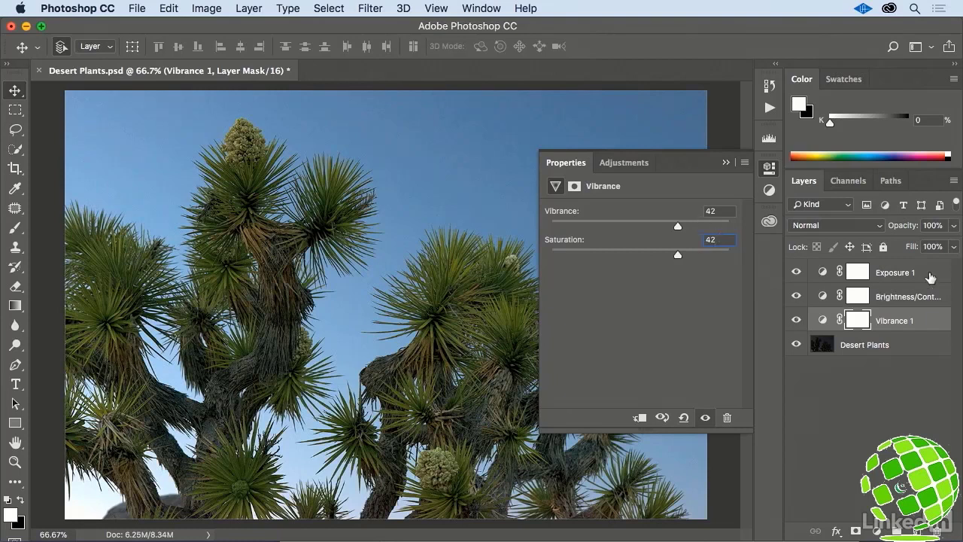
{"action": "left_click", "coordinate": [895, 272]}
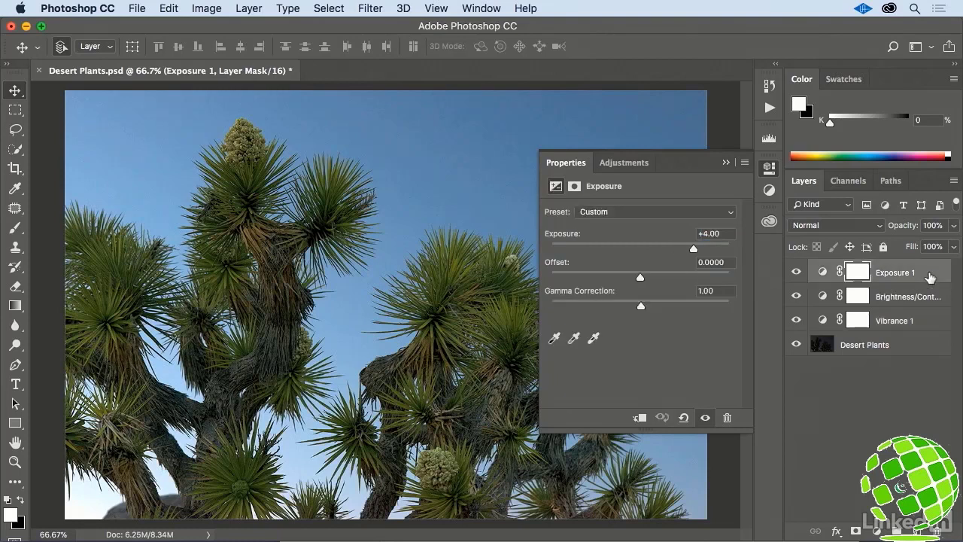